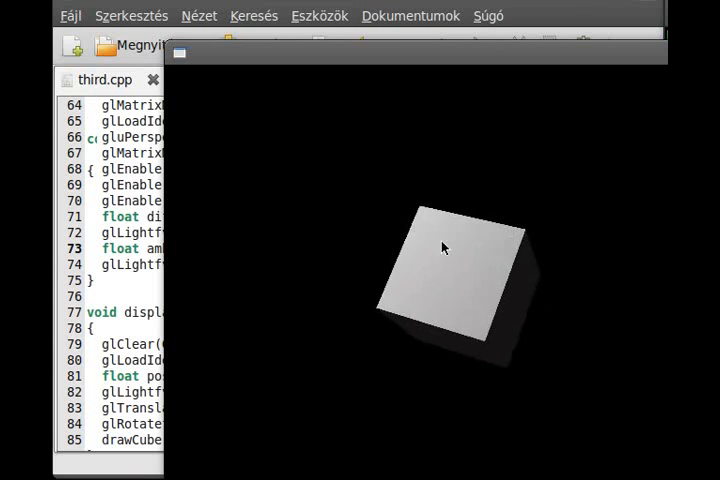
Move the running SDL cube demo window aside to reveal third.cpp's lighting setup.
drag(445, 247, 490, 292)
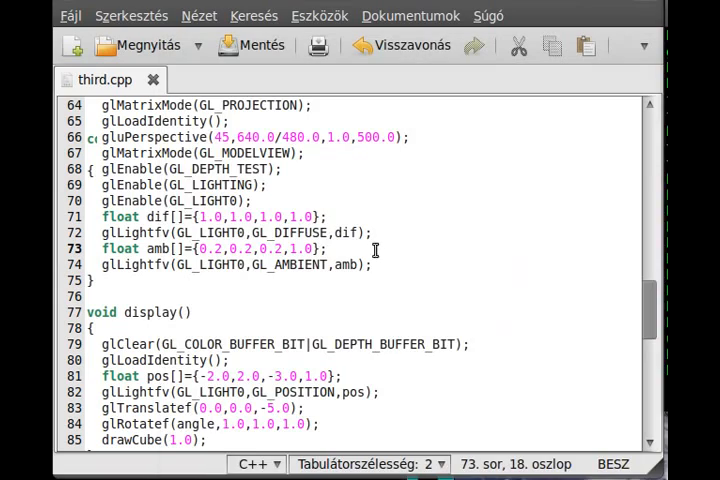
Add glEnable(GL_COLOR_MATERIAL); below glEnable(GL_LIGHT0) in init() and save third.cpp.
scroll(up, 3)
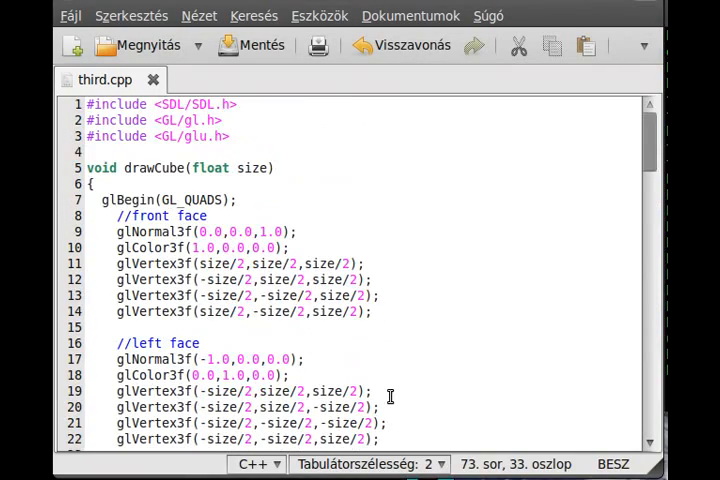
scroll(down, 3)
text(g)
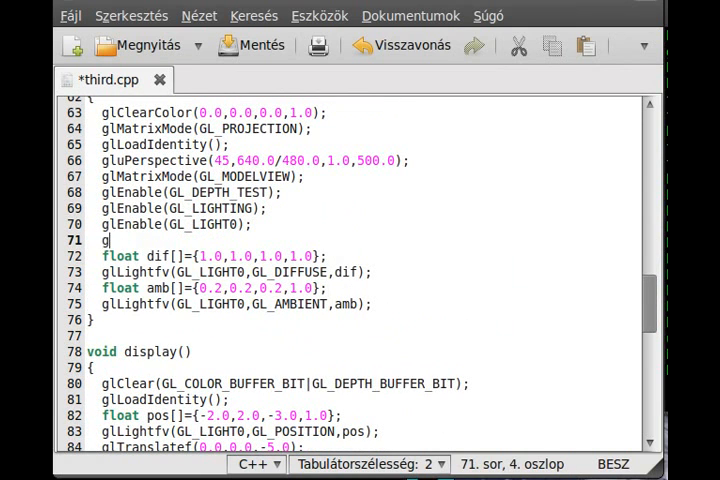
text(lEnable(G)
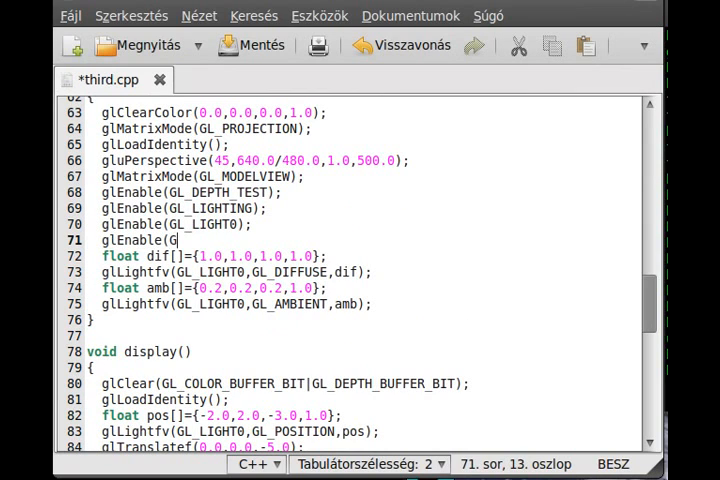
text(L_COLOR_MA)
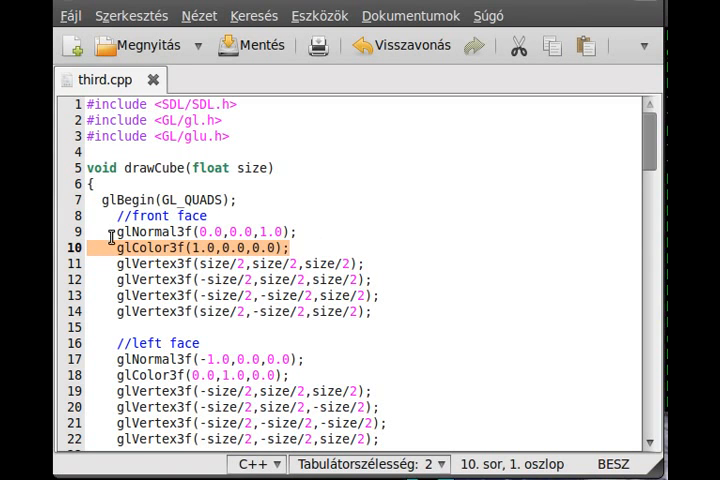
Comment out the glEnable(GL_COLOR_MATERIAL) line with //.
scroll(down, 3)
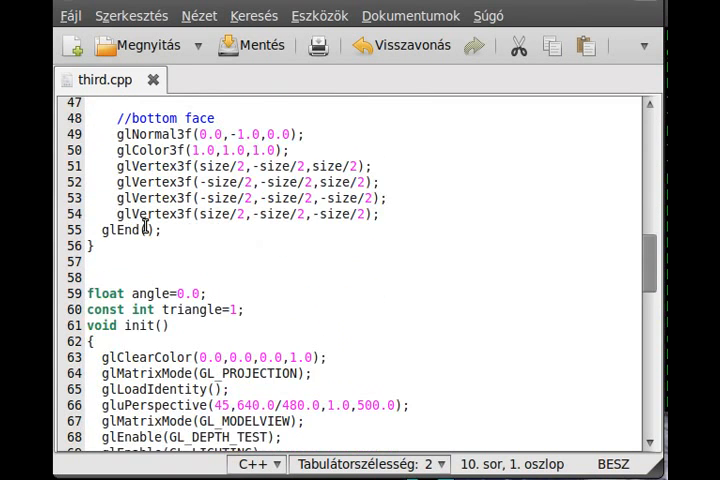
scroll(down, 3)
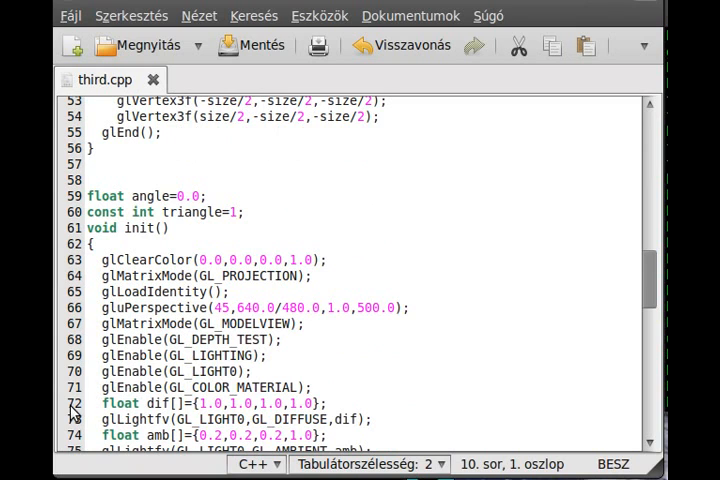
text(//)
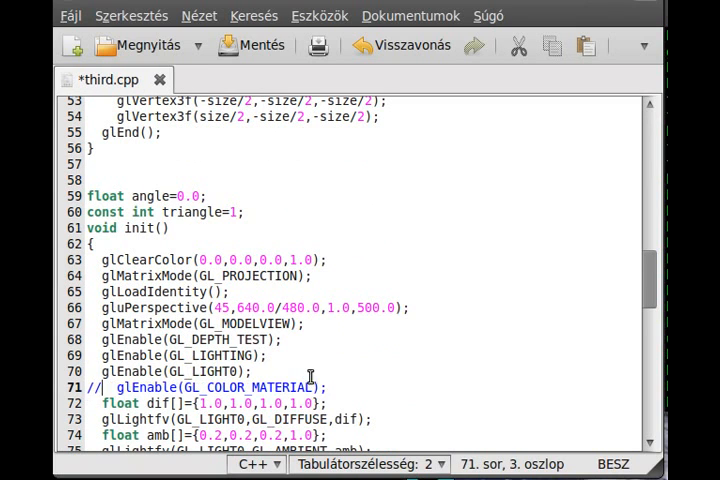
scroll(up, 3)
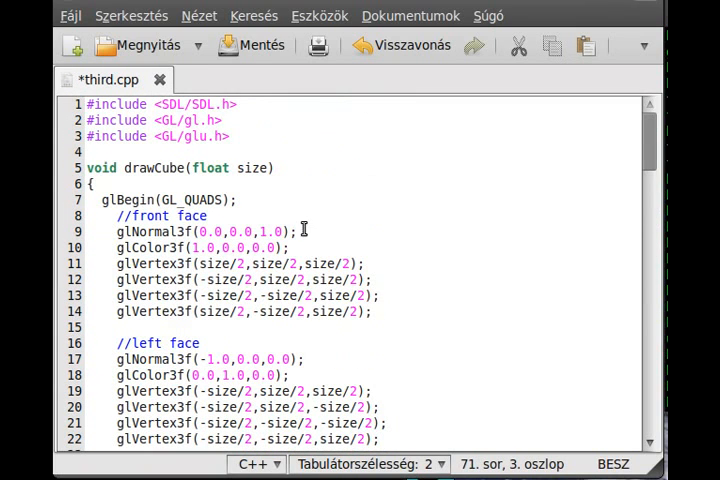
Remove the glColor3f calls from drawCube's cube faces, starting with the front face.
click(207, 216)
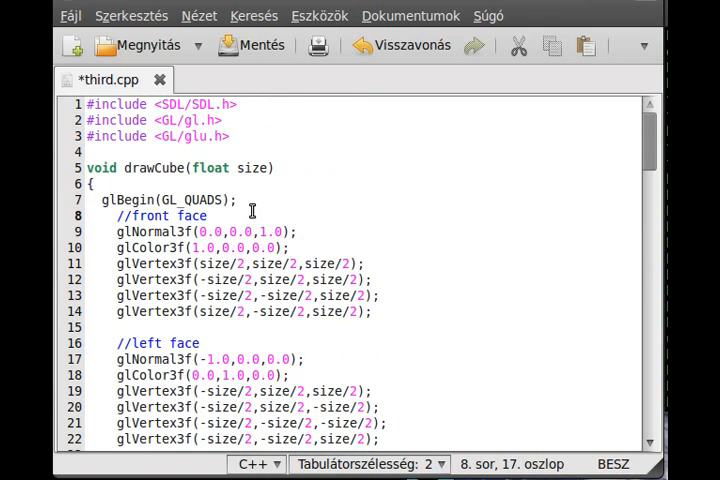
key(Return)
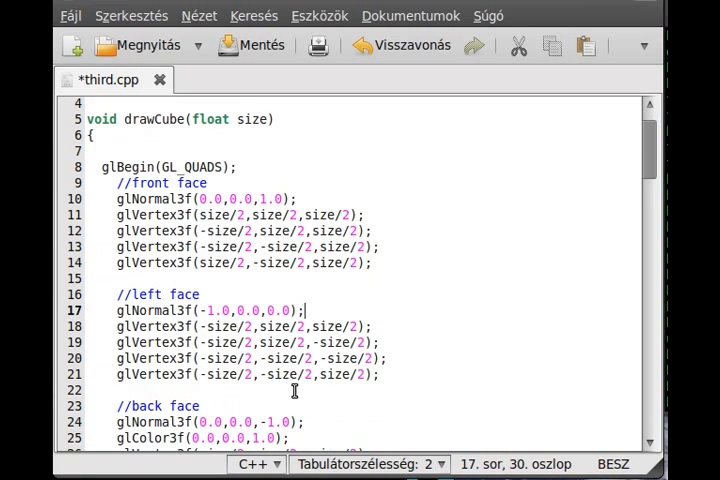
scroll(down, 3)
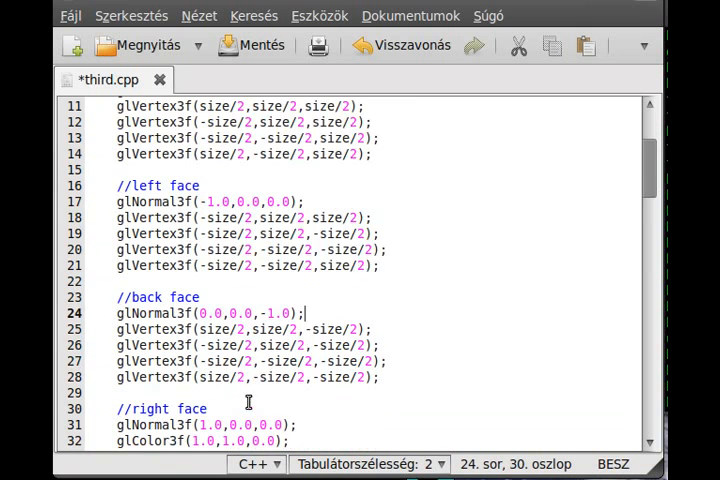
scroll(down, 3)
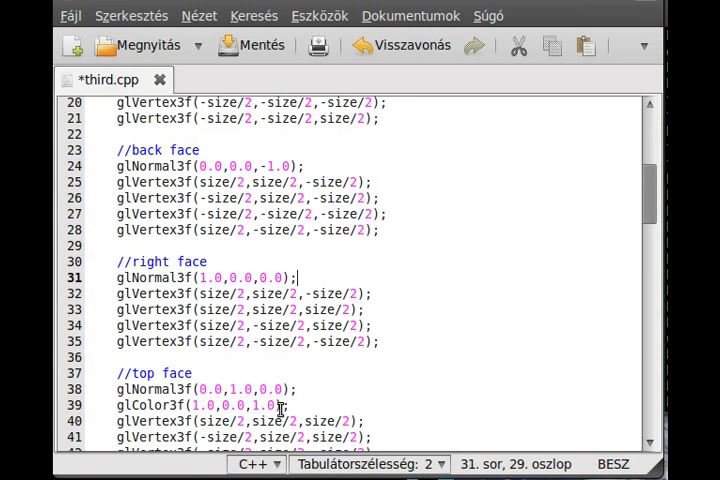
scroll(down, 3)
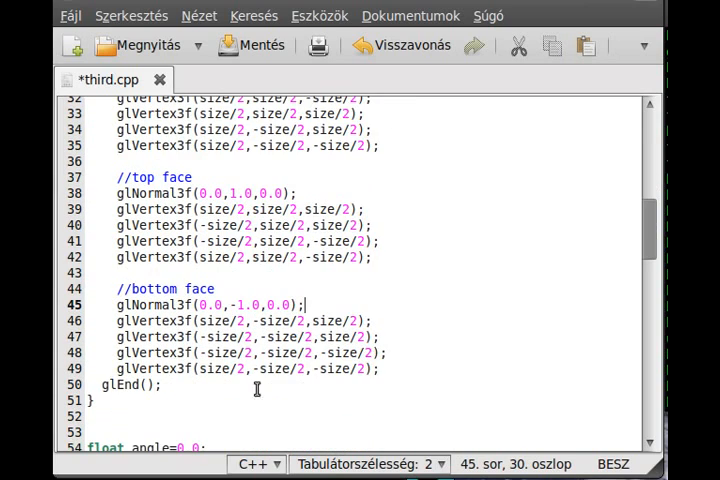
scroll(up, 3)
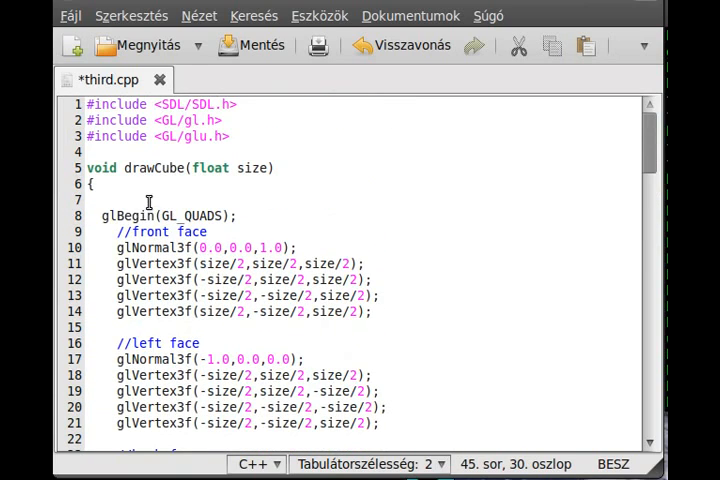
Begin a glMaterial3f( line right after drawCube's //front face comment.
click(97, 199)
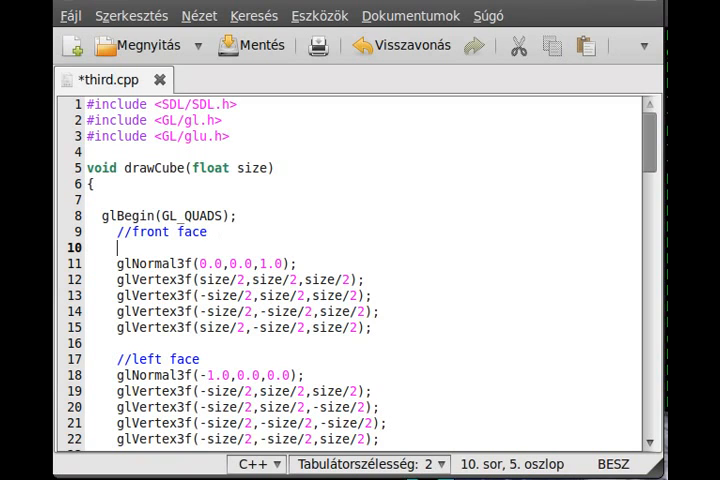
text(glMaterial)
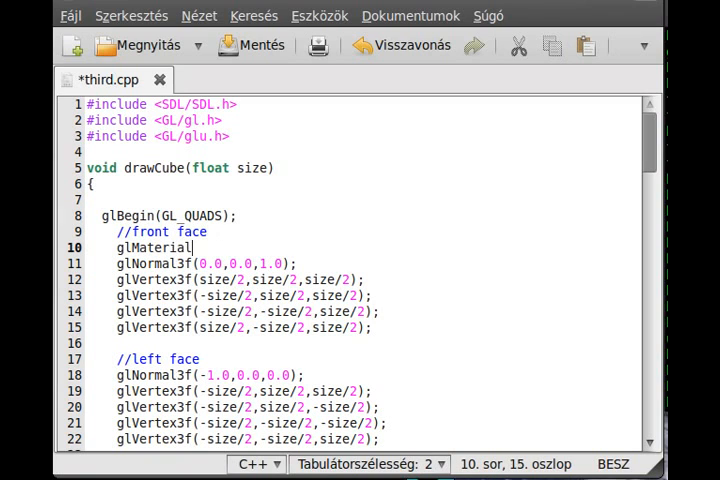
text(3f()
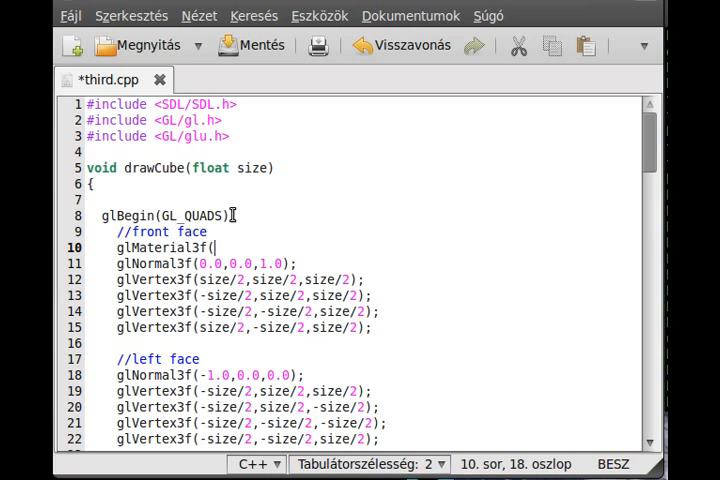
text(;)
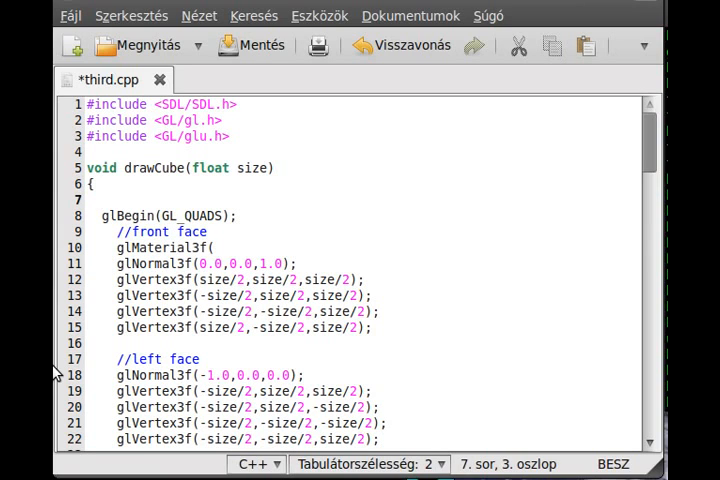
Write float difamb[]={1.0,0.5,0.3,1.0}; on line 7 of drawCube.
text(floa)
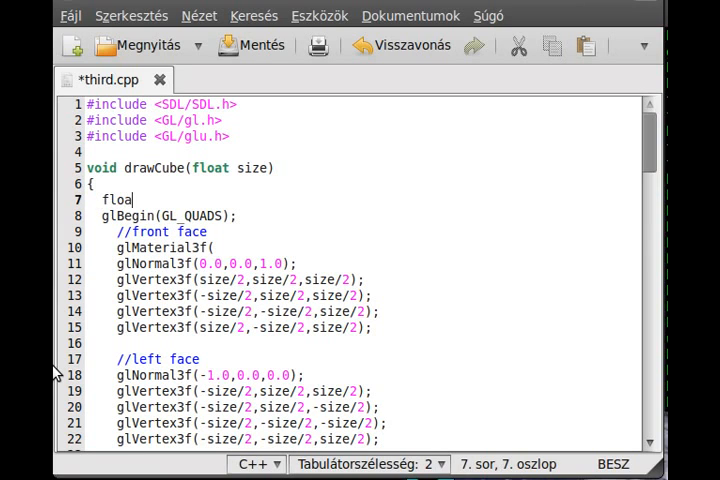
text(t)
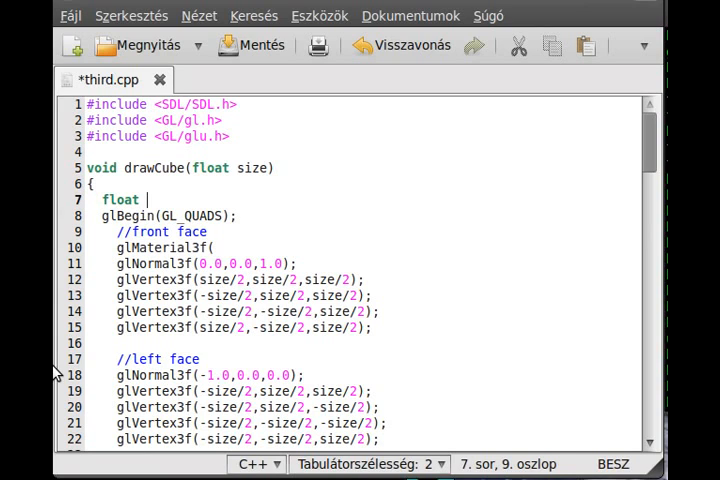
text(difamb)
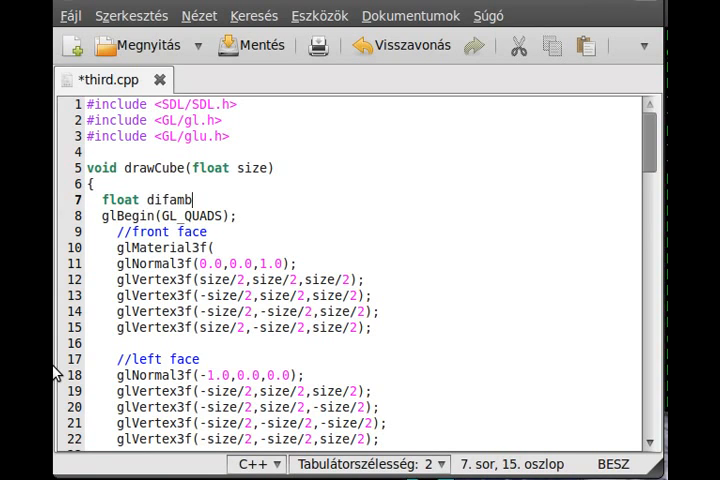
text([])
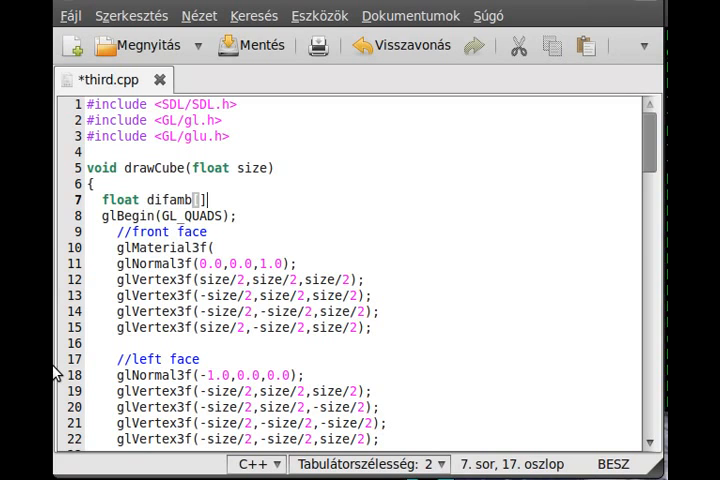
text(={};)
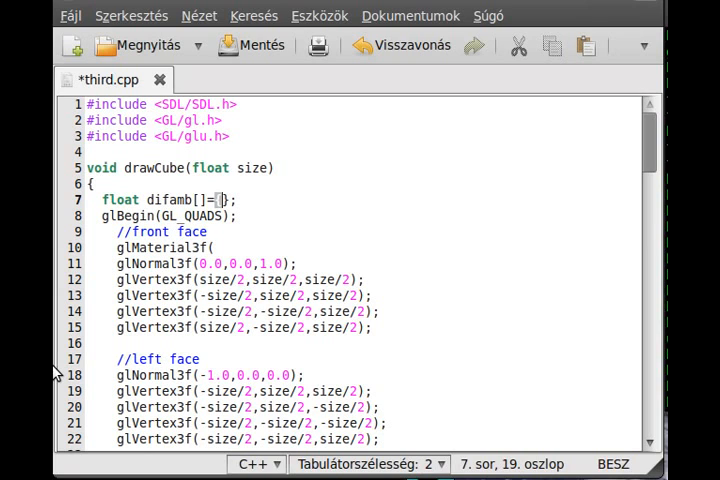
text(1.0,)
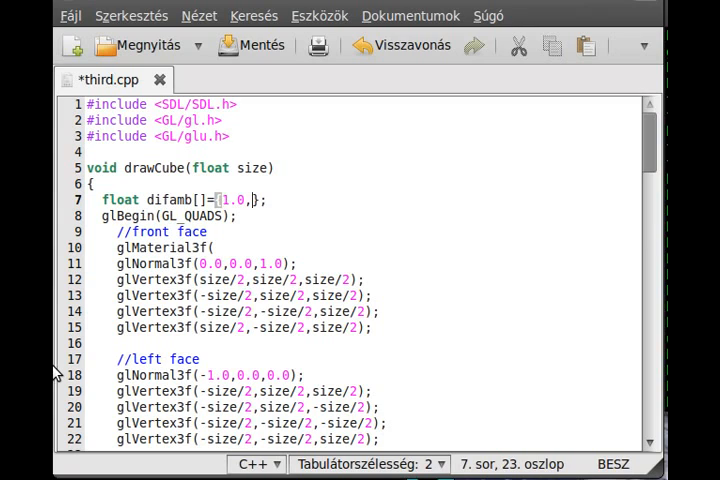
text(0.5)
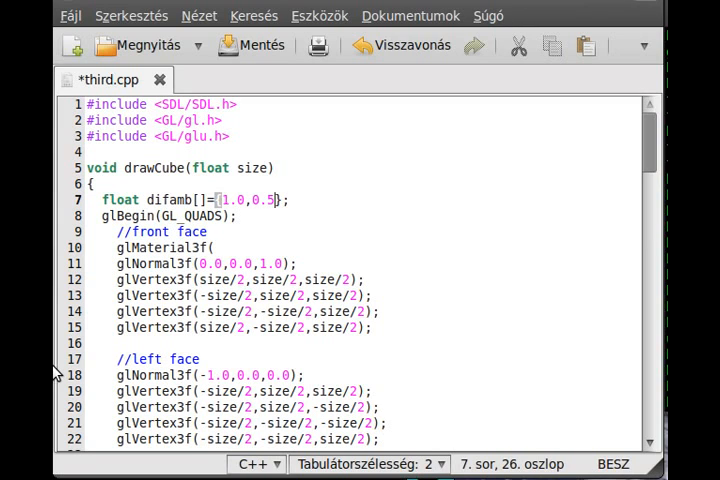
text(,0.)
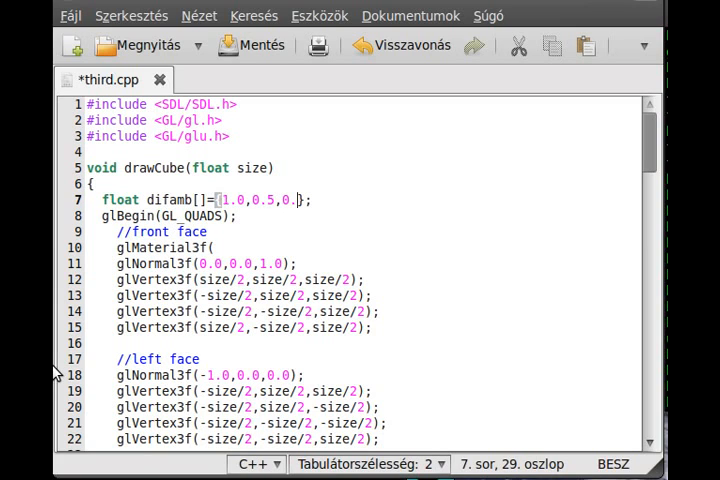
text(3)
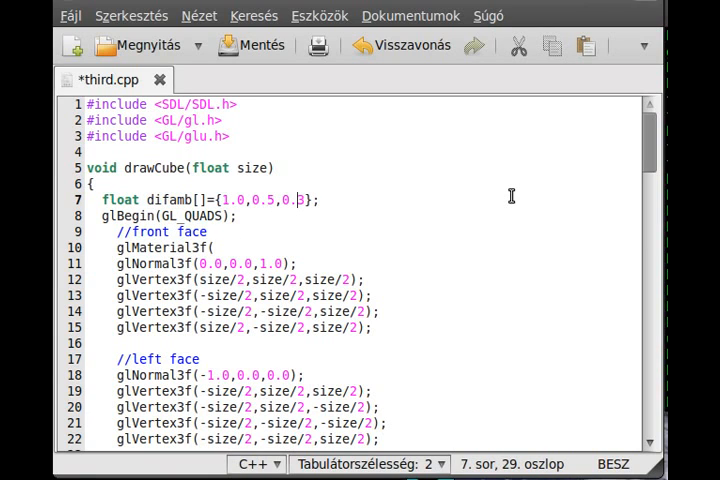
text(,1)
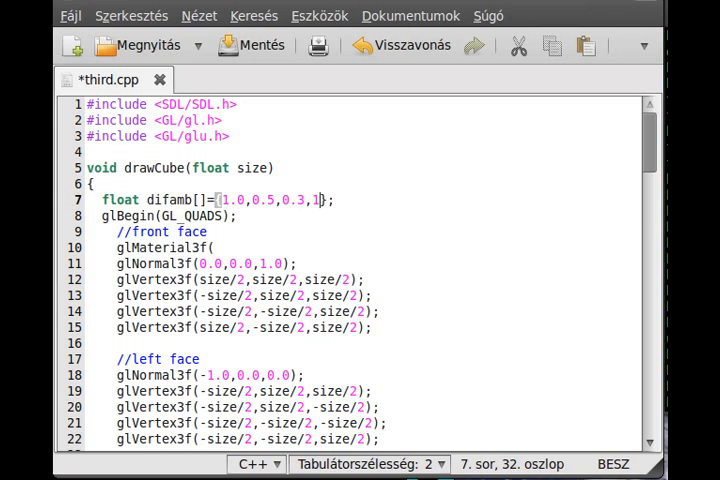
text(.0)
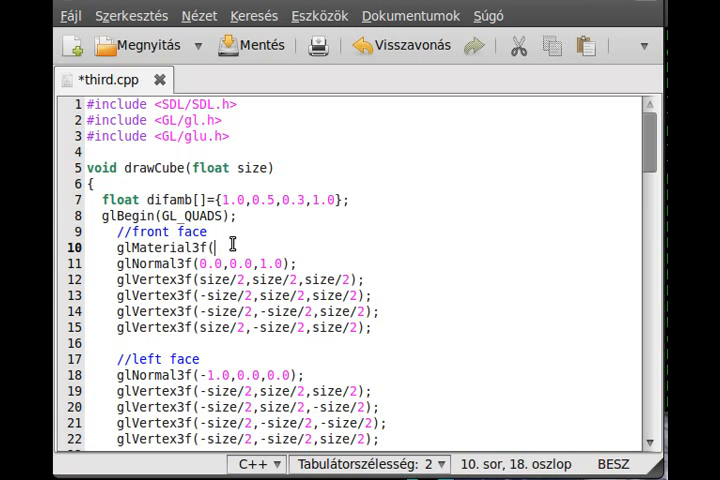
Enter GL_FRONT_AND_BACK and GL_DIFFUSE_AND_AMBIENT as the material call's first two arguments.
text(L)
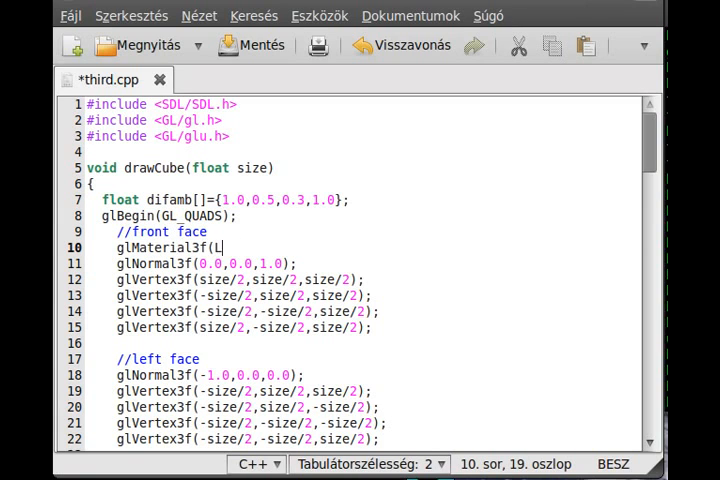
text(L_)
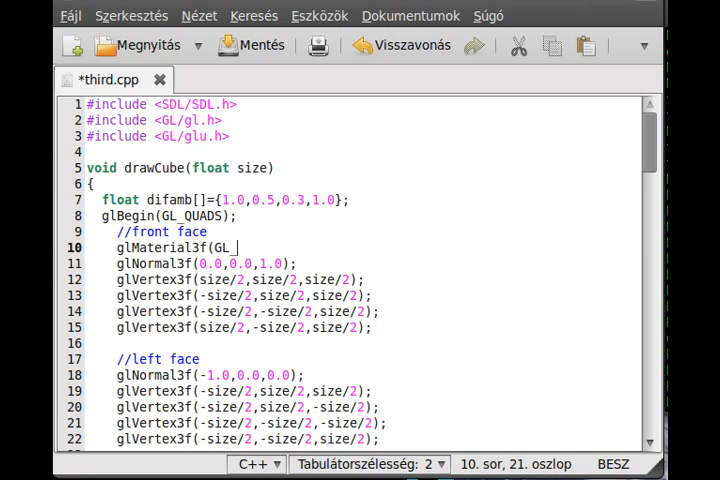
text(FRO)
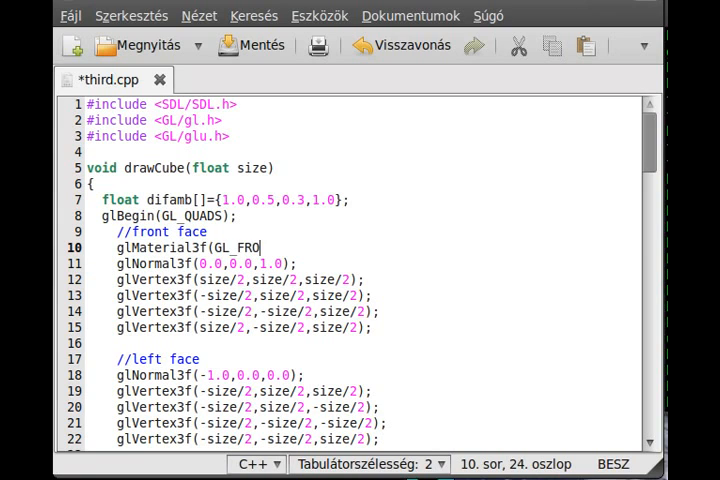
text(NT_AND_BACK,)
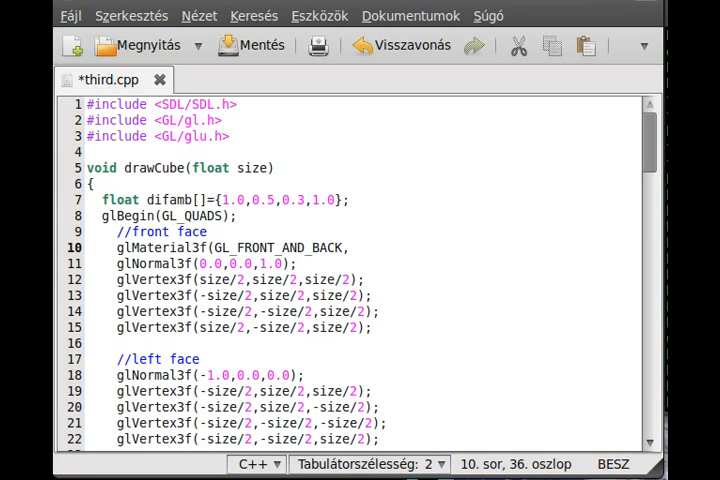
text(GL)
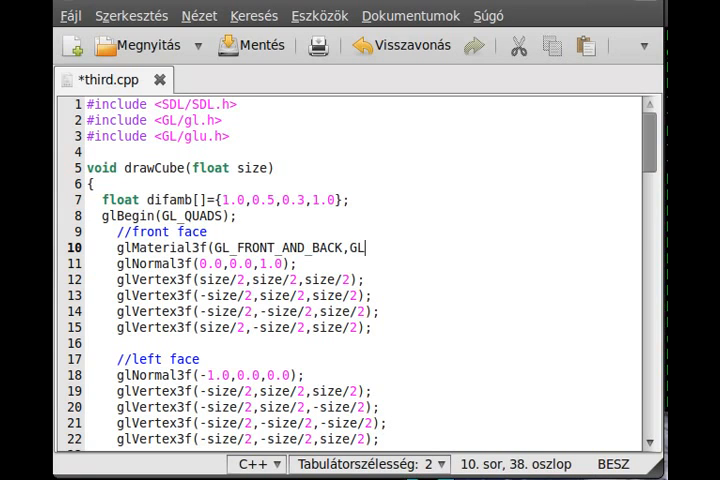
text(_DIFFUSE)
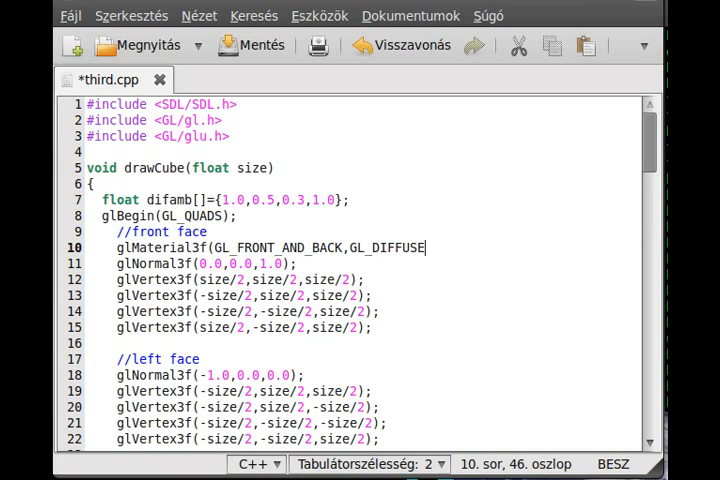
text(_AND_AMBIE)
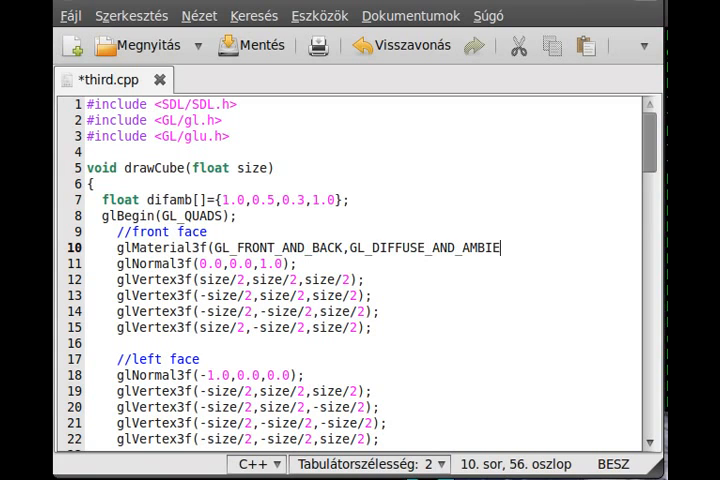
text(NT)
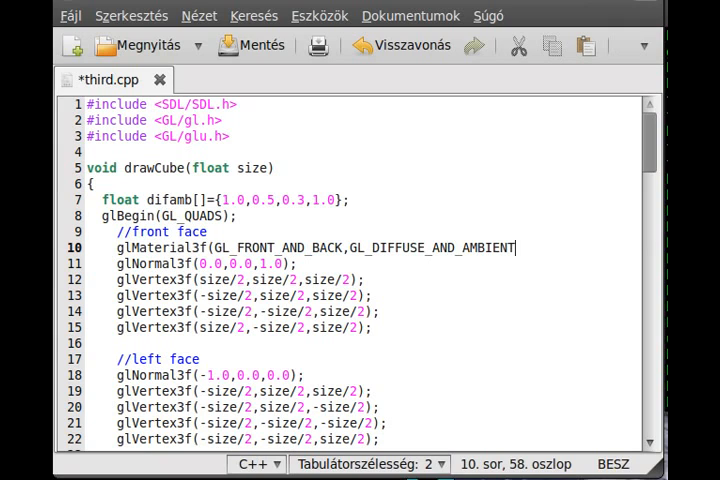
text(,)
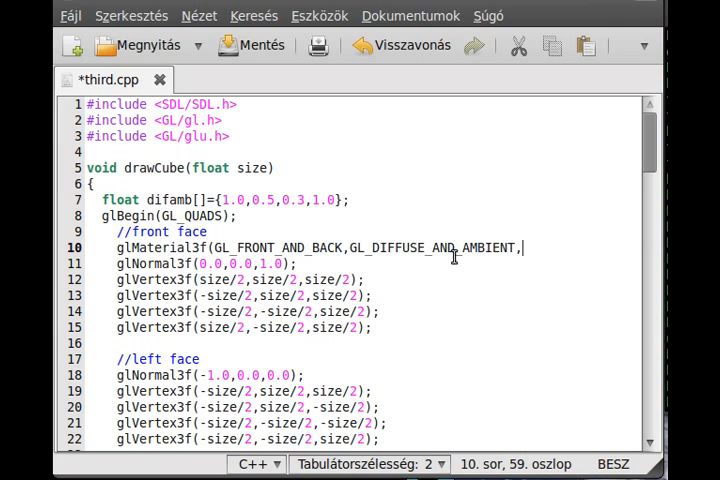
Finish the front-face material call with the difamb argument and closing );.
double_click(385, 248)
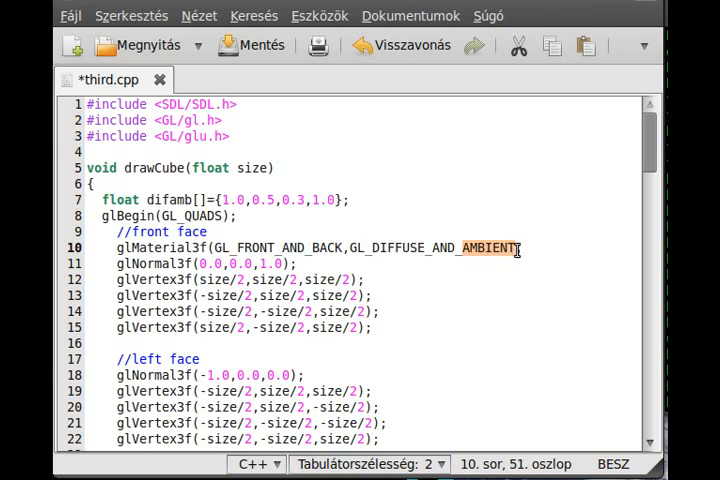
text(,)
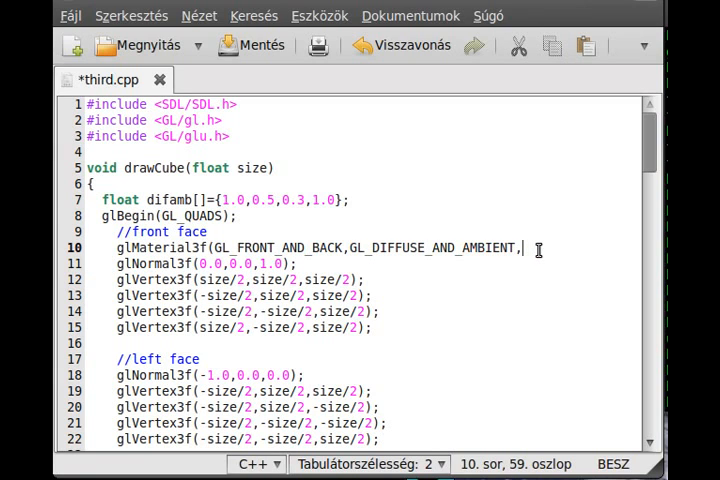
text(difamb)
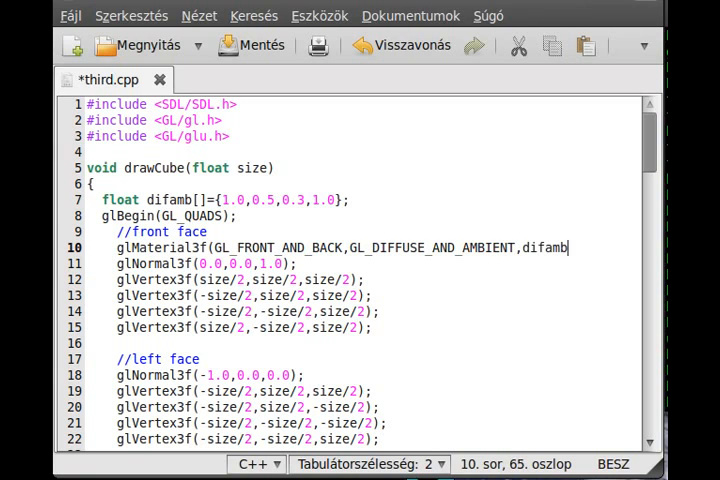
text();)
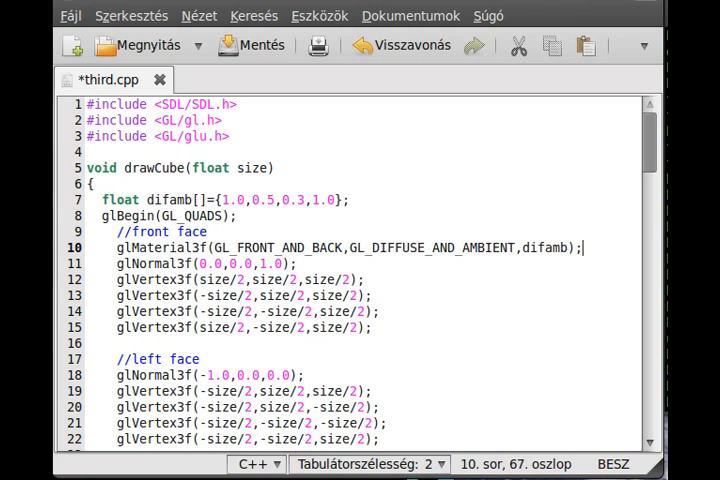
mouse_move(250, 45)
text(v)
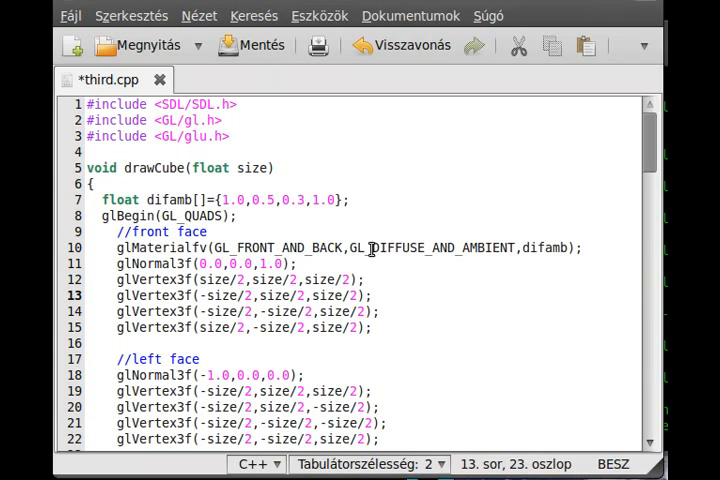
Replace DIFFUSE so the glMaterialfv constant reads GL_AMBIENT_AND_DIFFUSE.
double_click(396, 247)
text(AM)
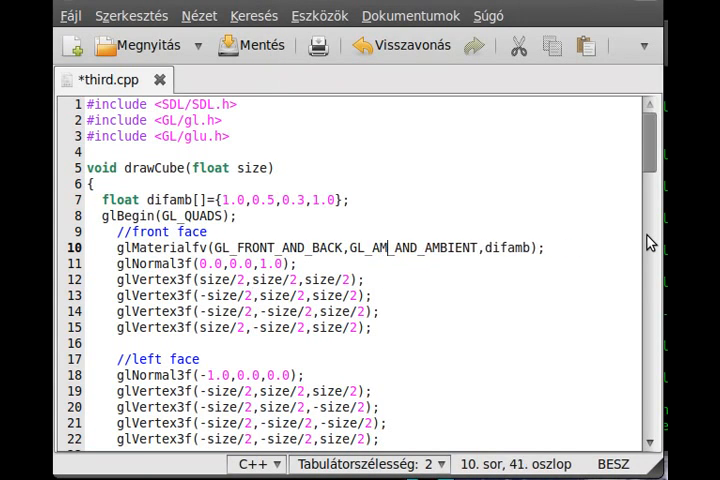
text(BIENT_AND)
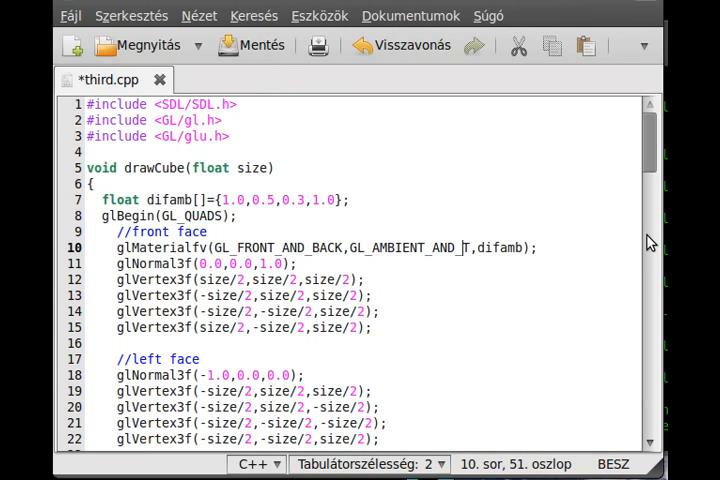
text(DIFFUSE)
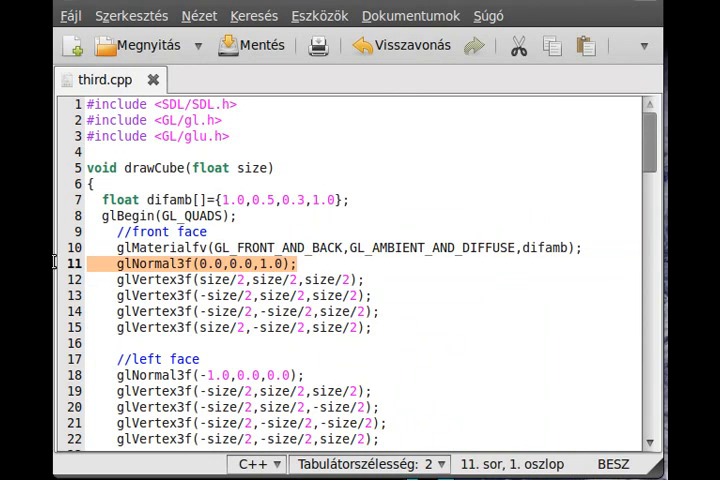
click(330, 247)
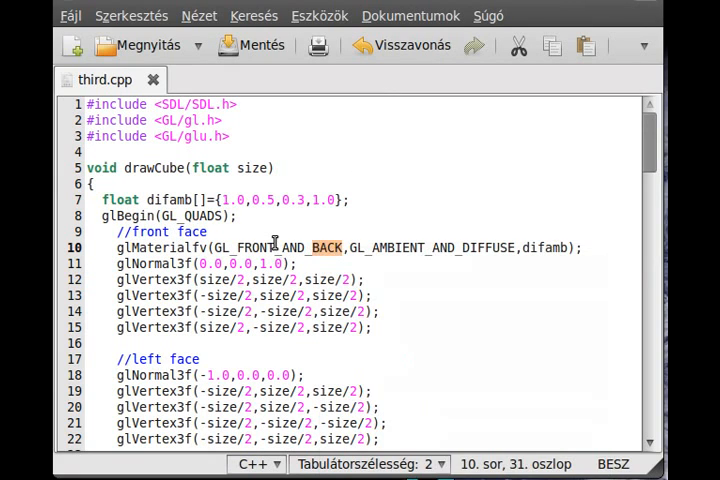
scroll(down, 3)
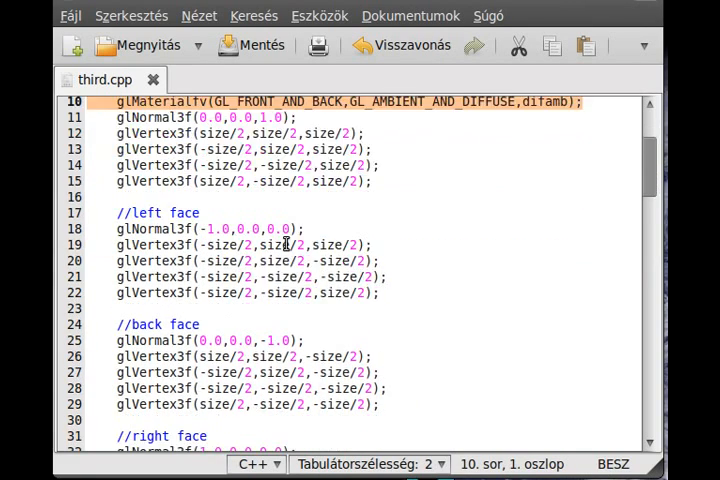
scroll(down, 3)
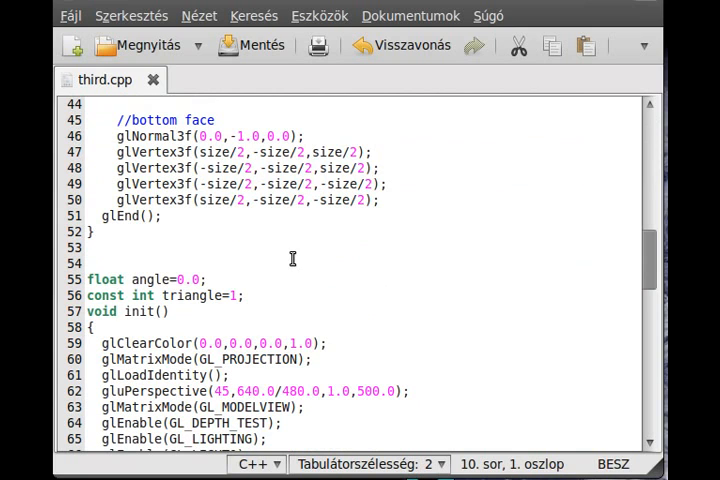
scroll(up, 3)
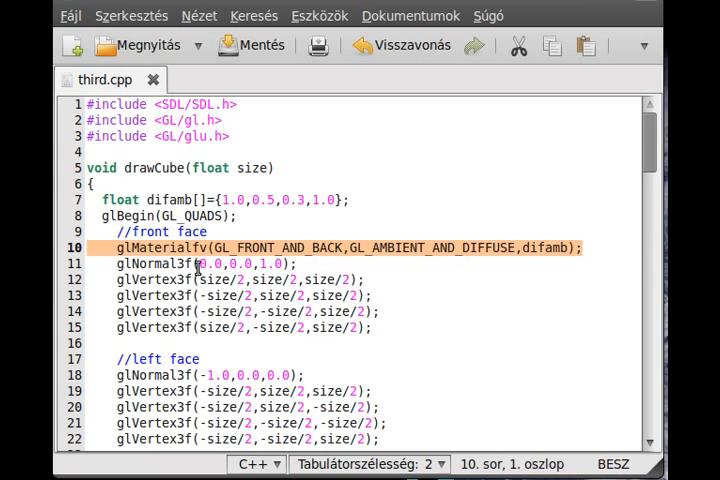
scroll(down, 3)
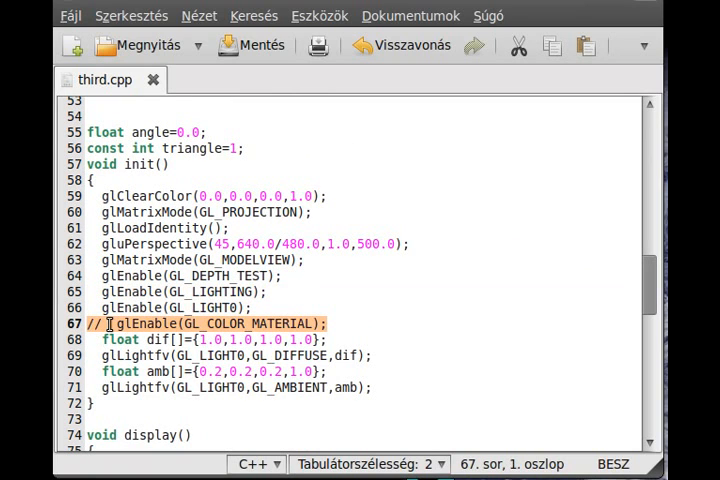
scroll(up, 3)
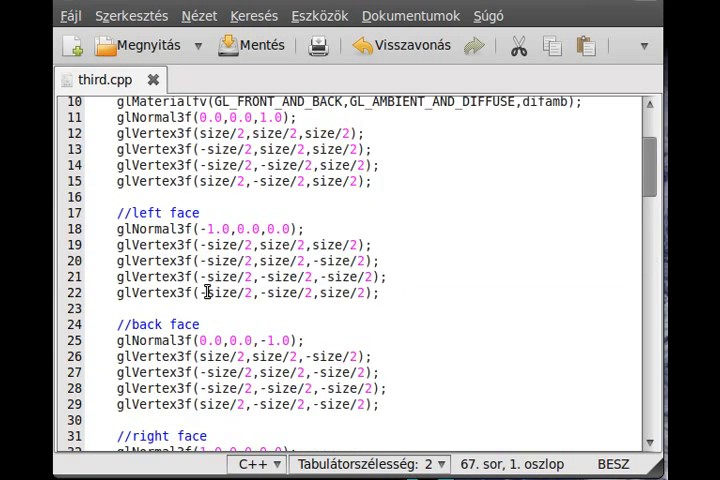
scroll(up, 3)
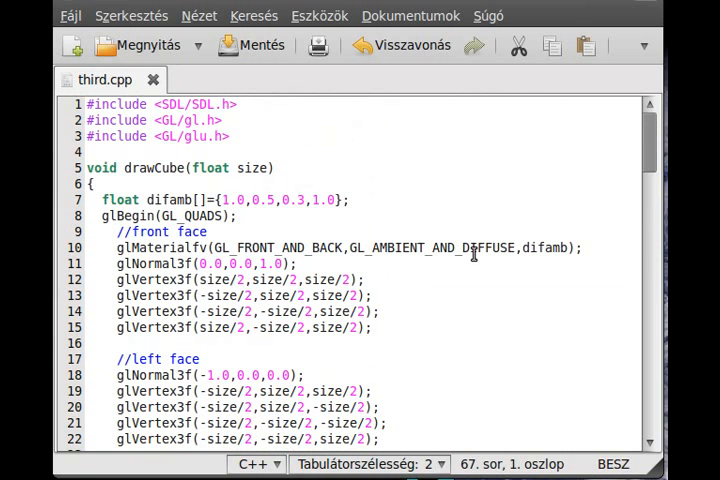
mouse_move(433, 261)
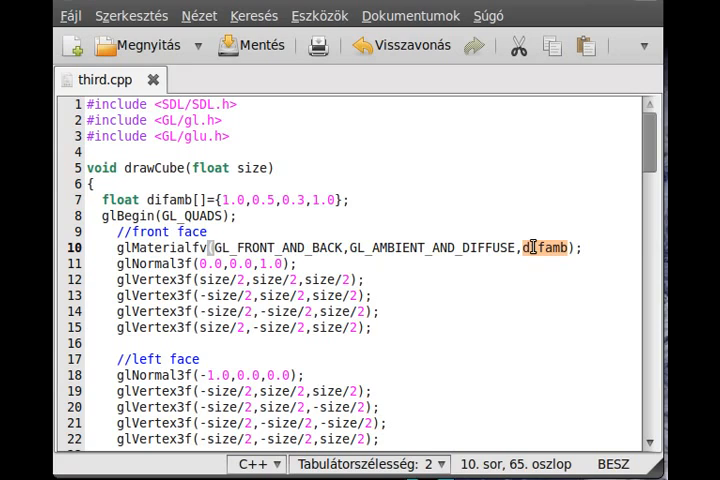
scroll(down, 3)
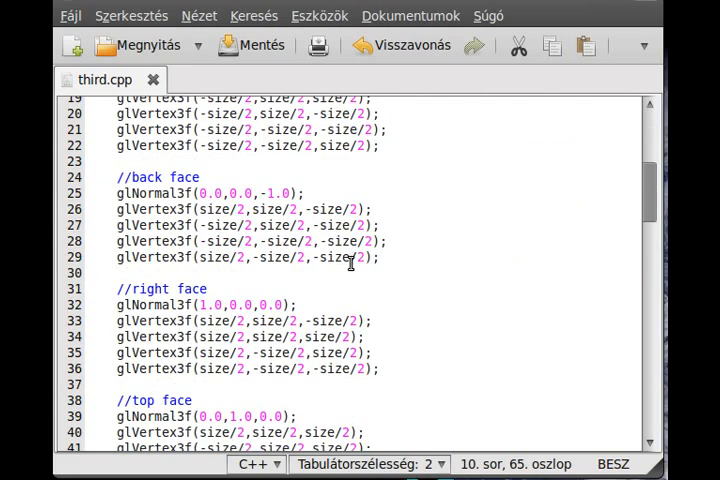
scroll(down, 3)
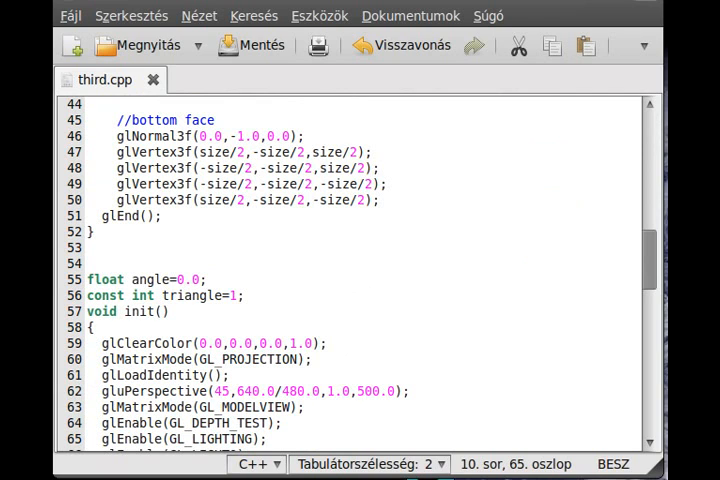
scroll(down, 3)
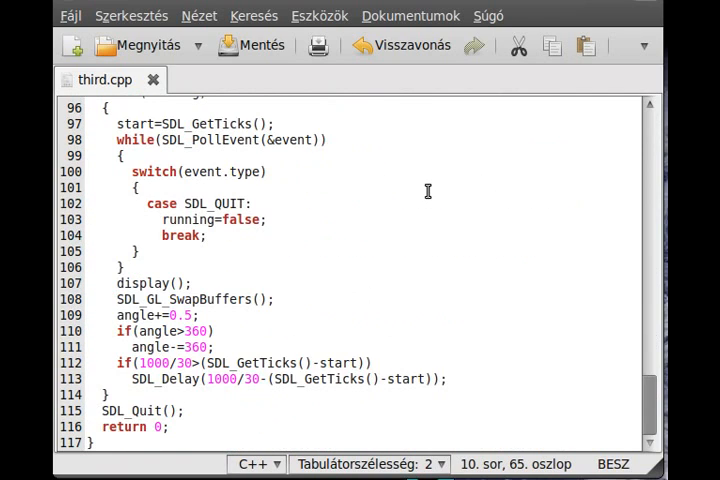
scroll(up, 3)
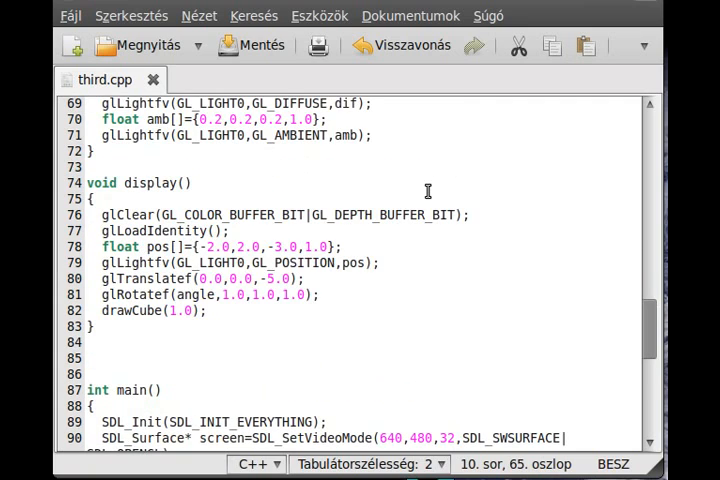